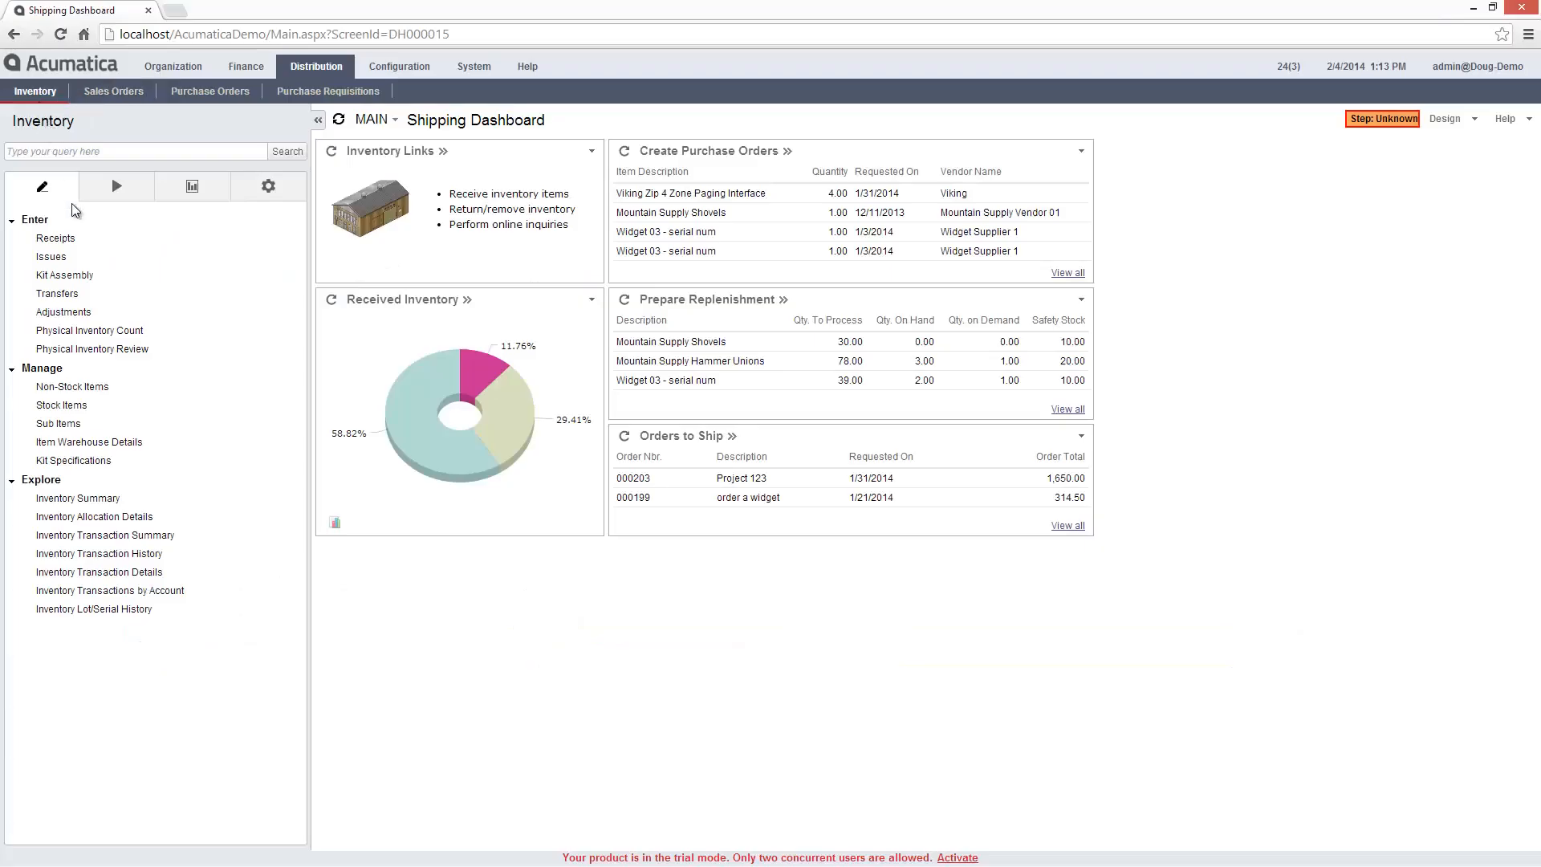
# Step: Bring up a blank Transfers entry form from the Inventory workspace
pyautogui.click(57, 293)
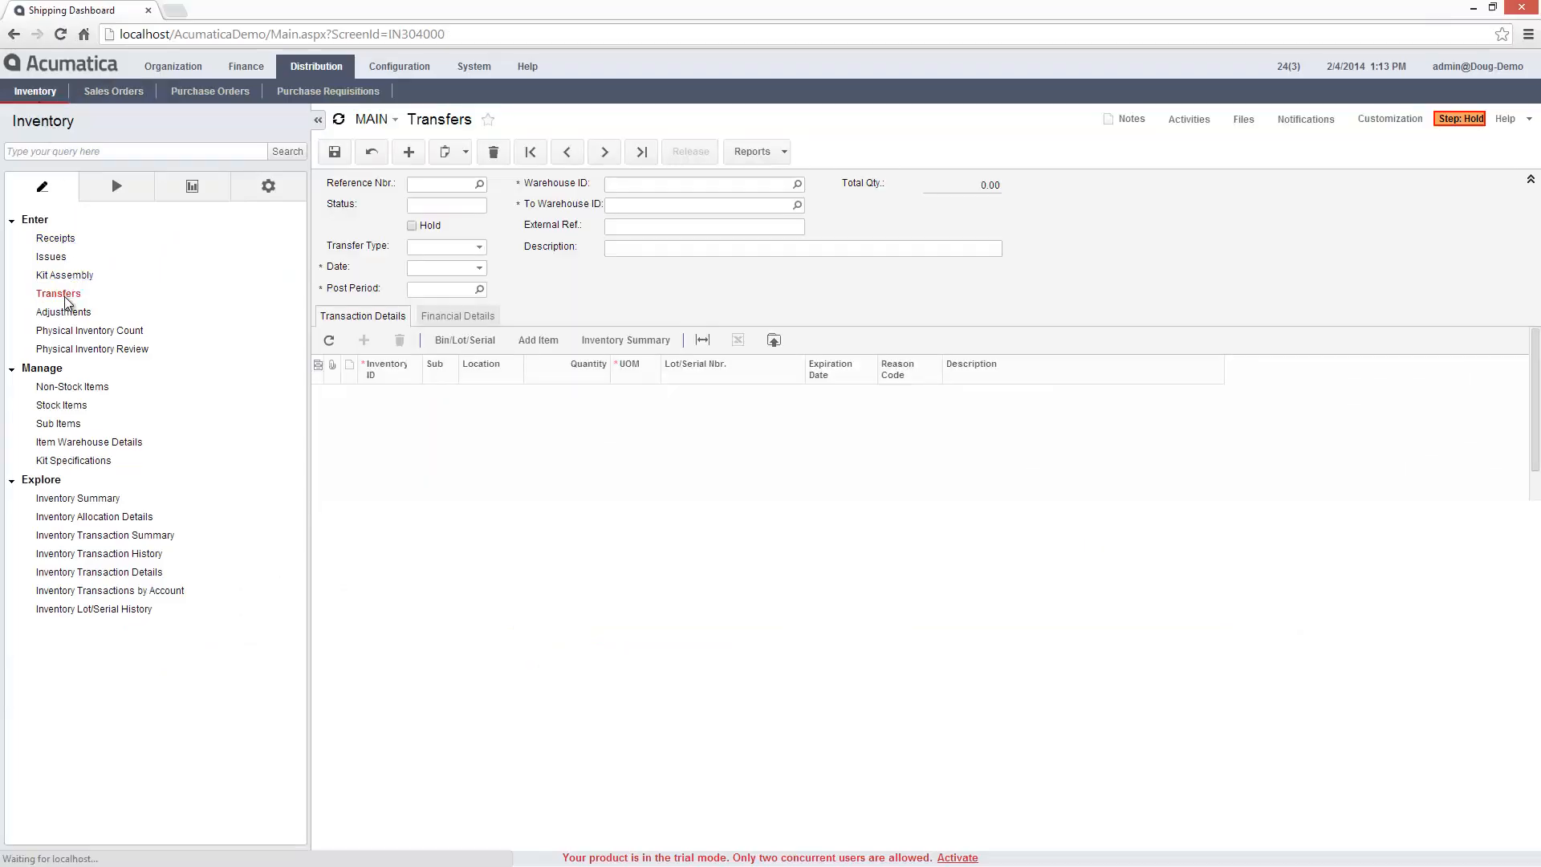
# Step: Make the transfer a 2-Step move from WHOLESALE to RETAIL described 'transfer some widgets'
pyautogui.click(408, 152)
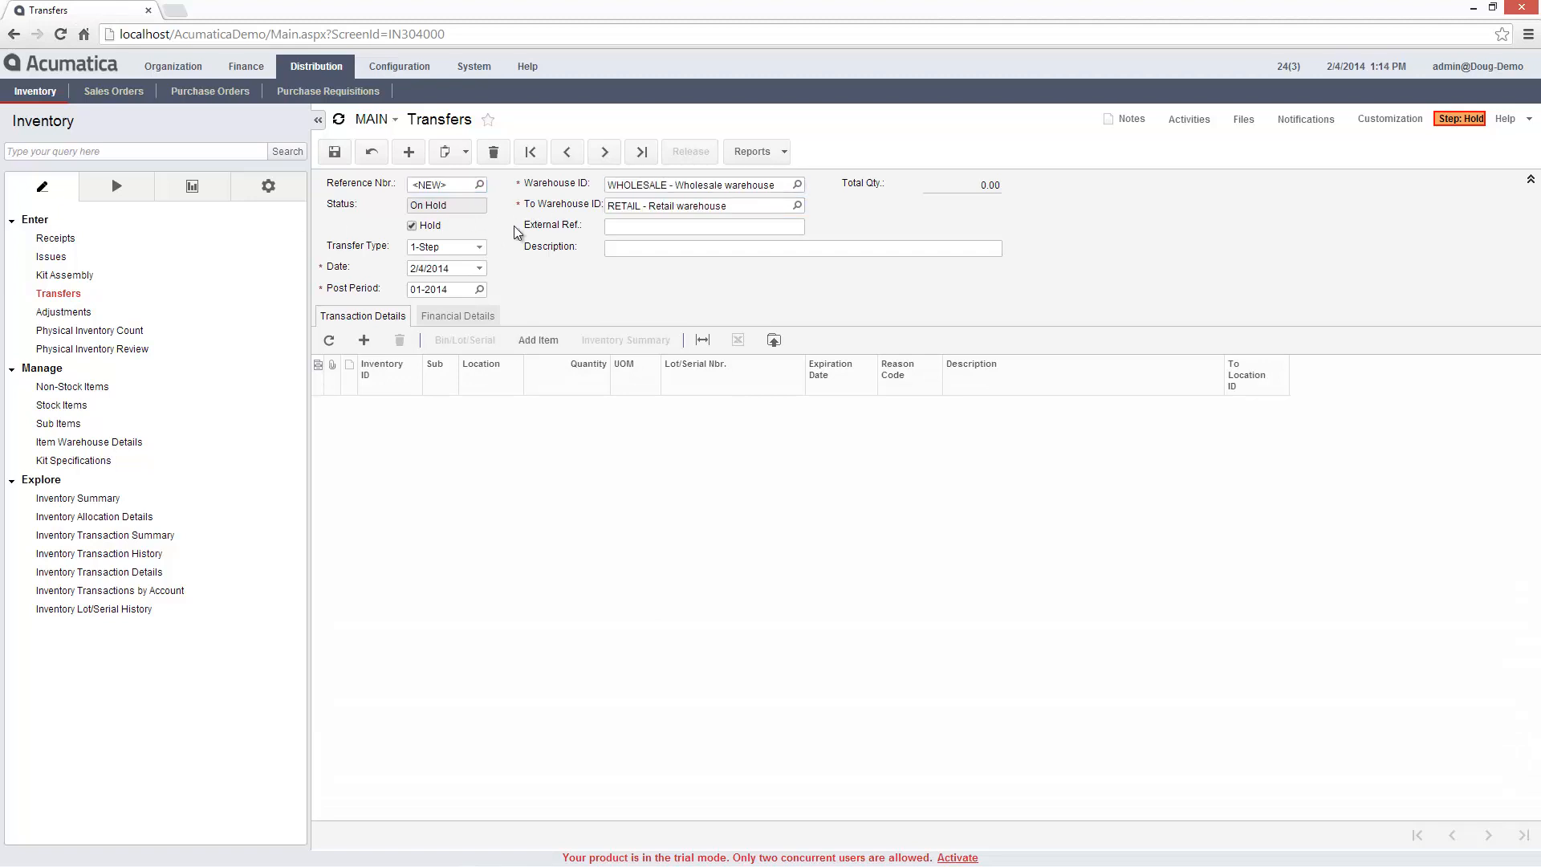
pyautogui.click(479, 246)
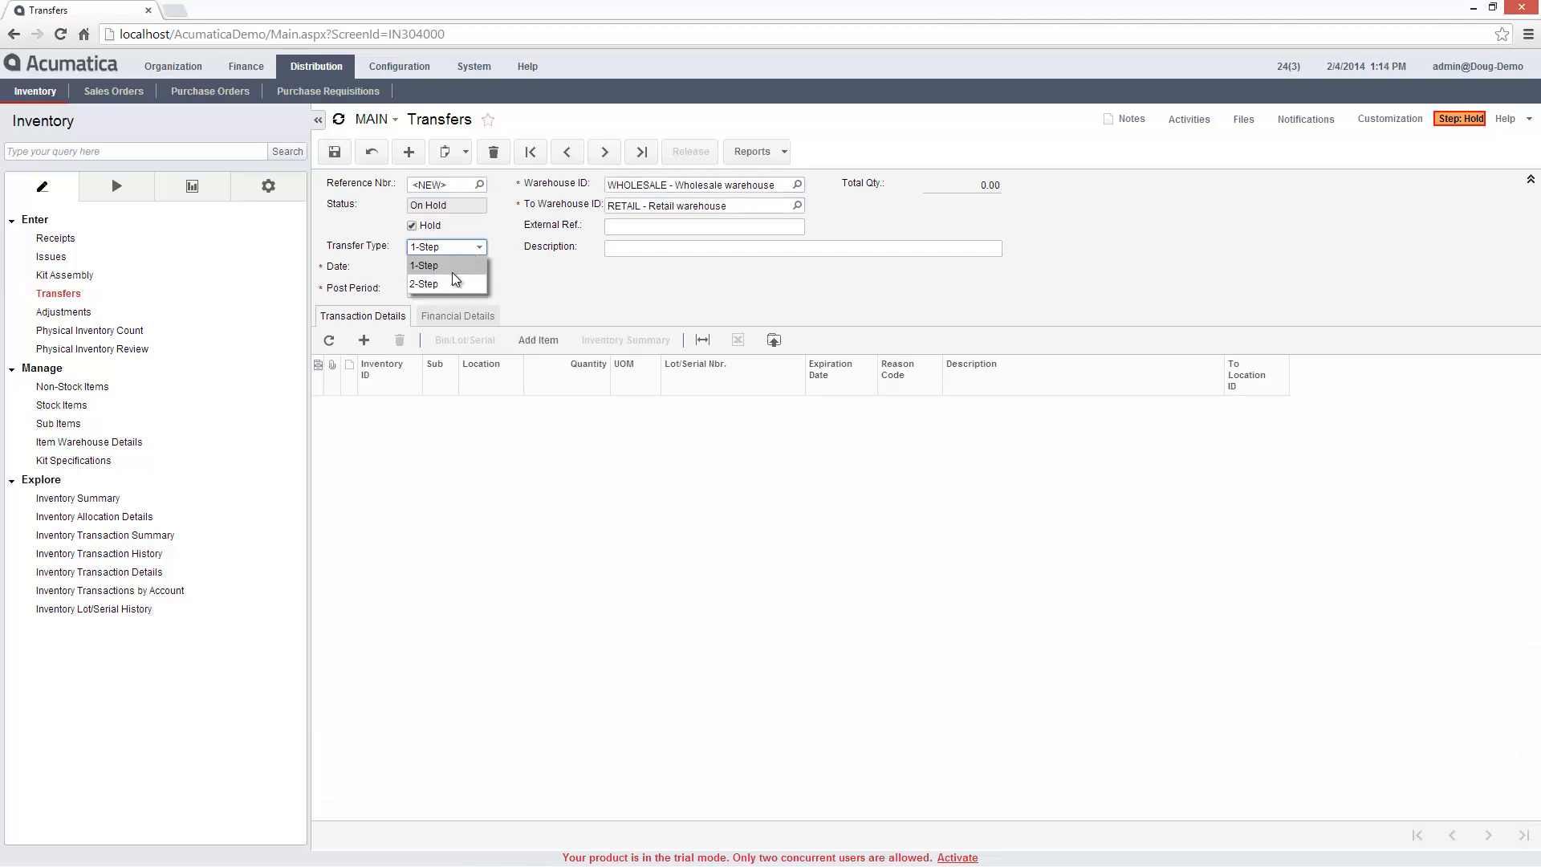
pyautogui.click(423, 284)
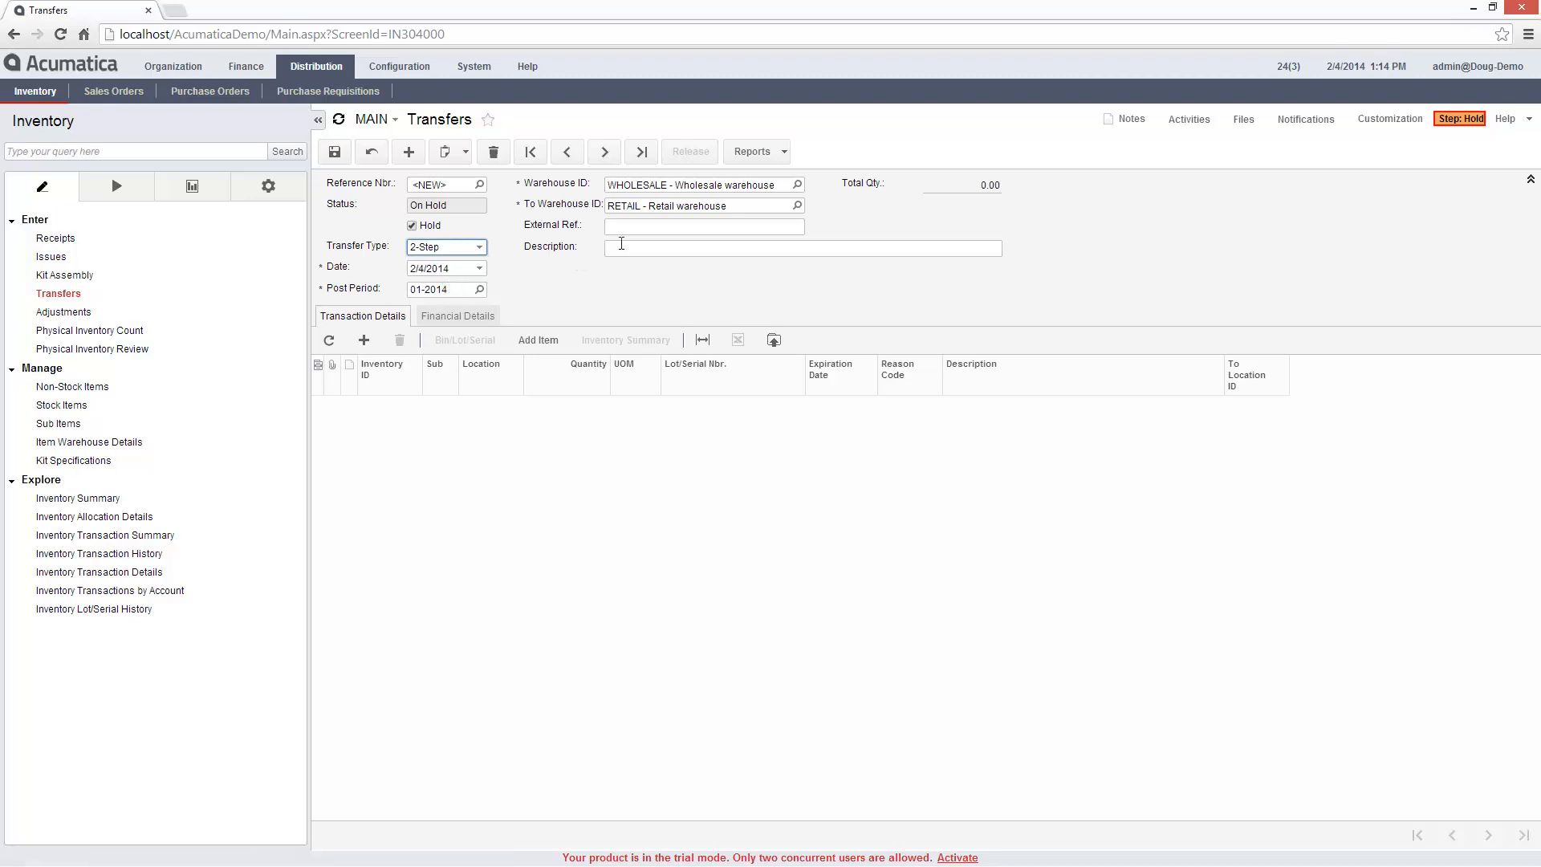
pyautogui.write('transfer some widgets')
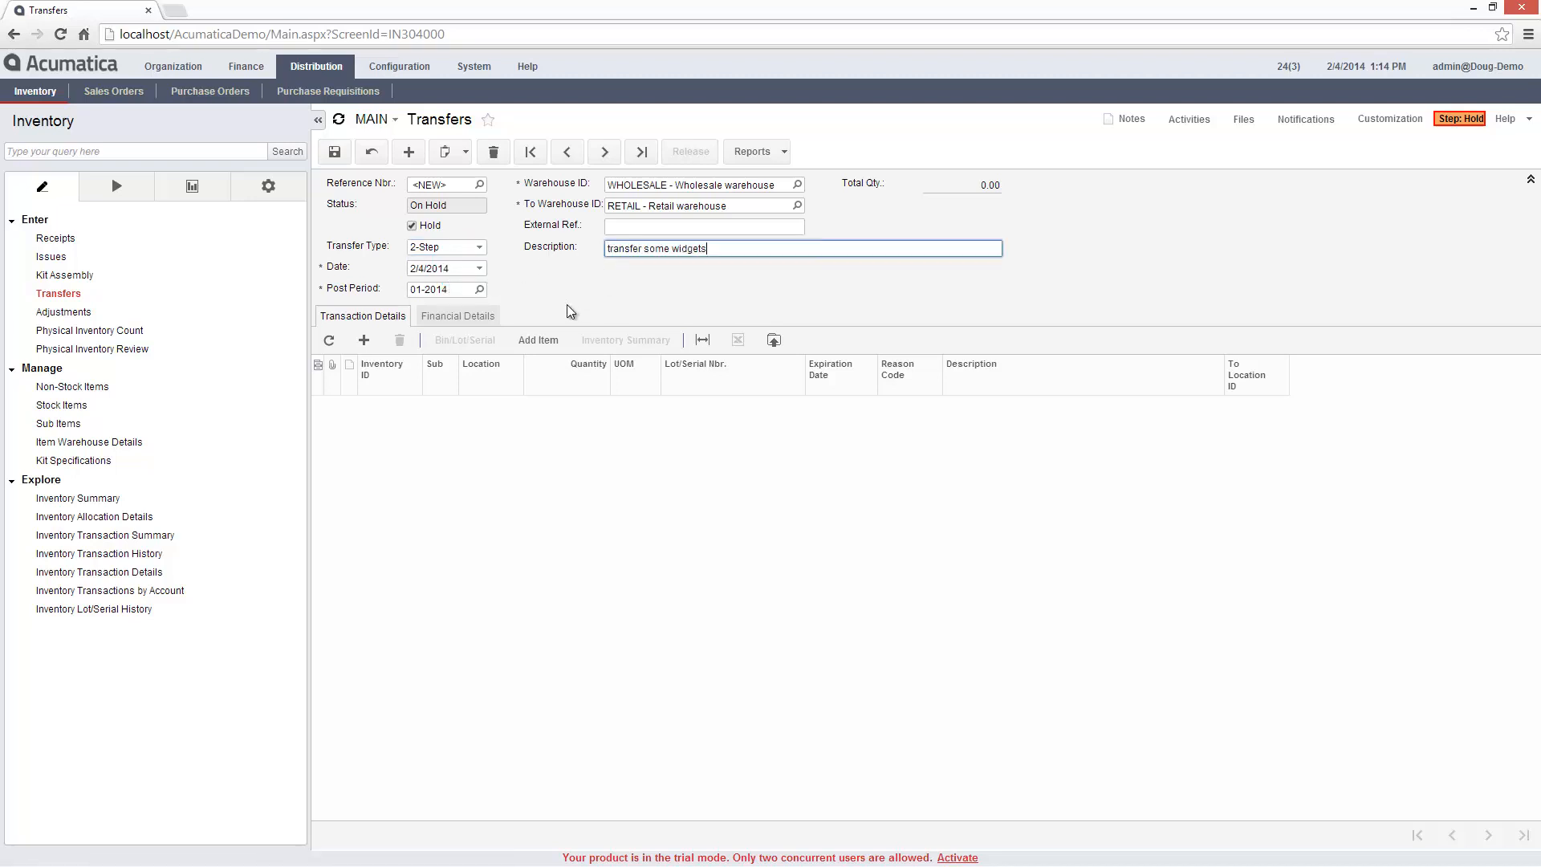
# Step: Add 5 units of WIDGET01 to the transfer via the item lookup
pyautogui.click(538, 340)
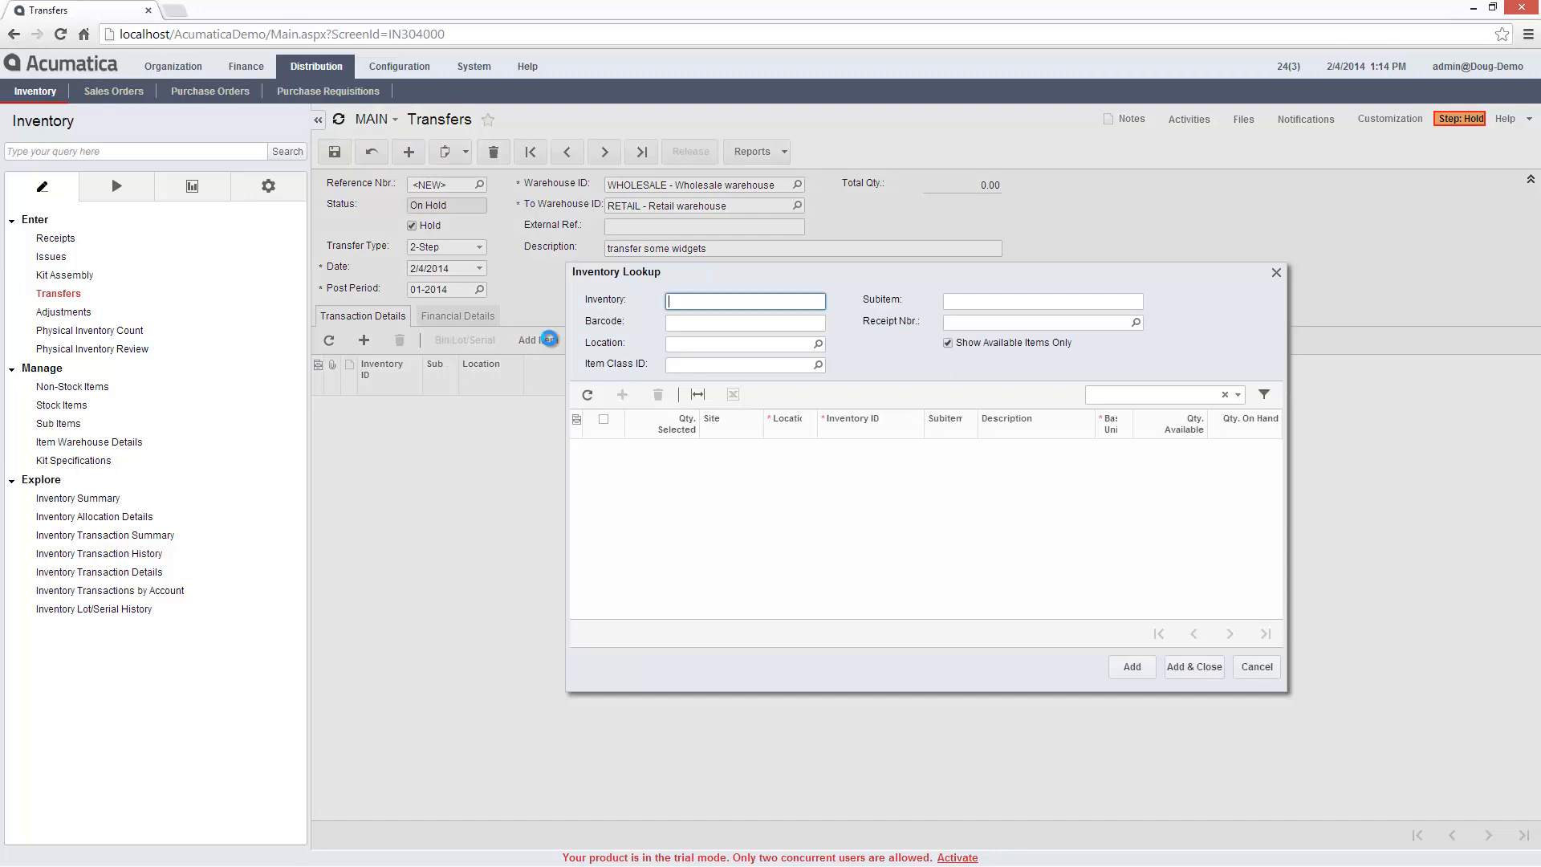
pyautogui.write('widget')
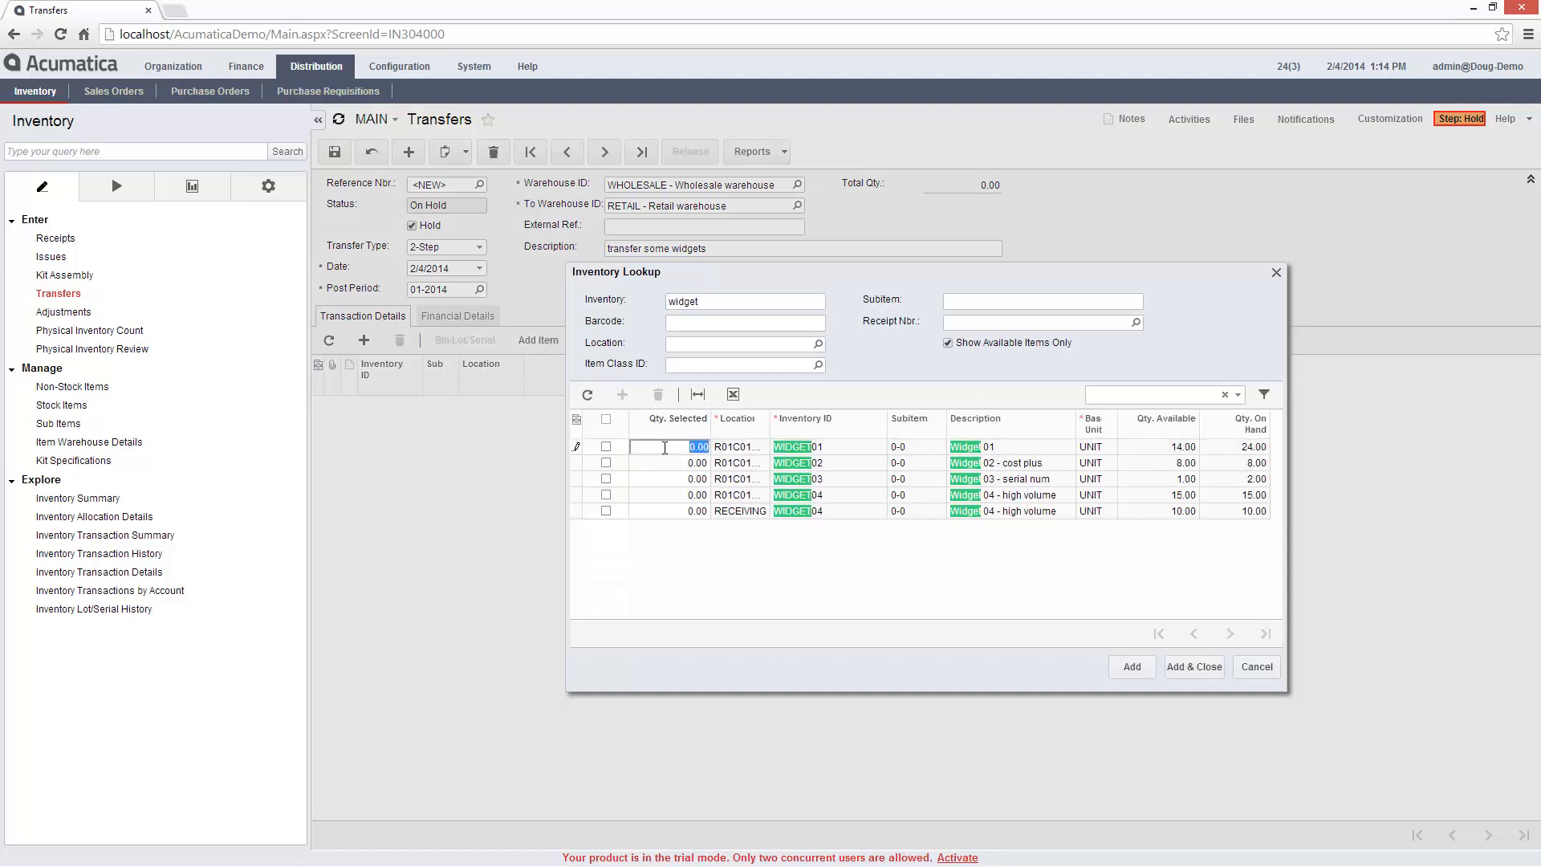
pyautogui.click(1194, 667)
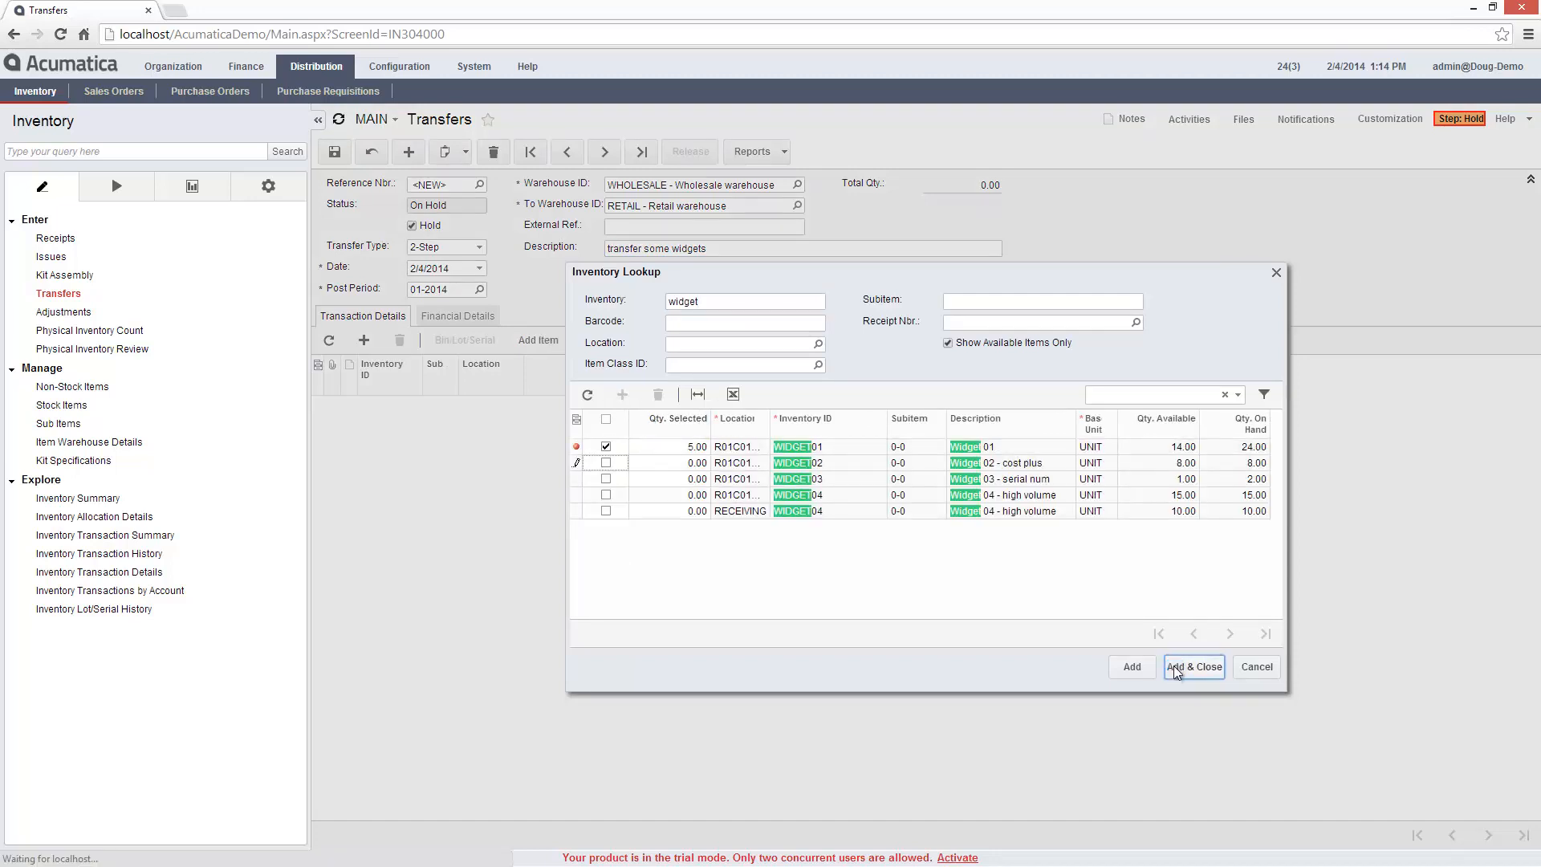
pyautogui.click(1194, 666)
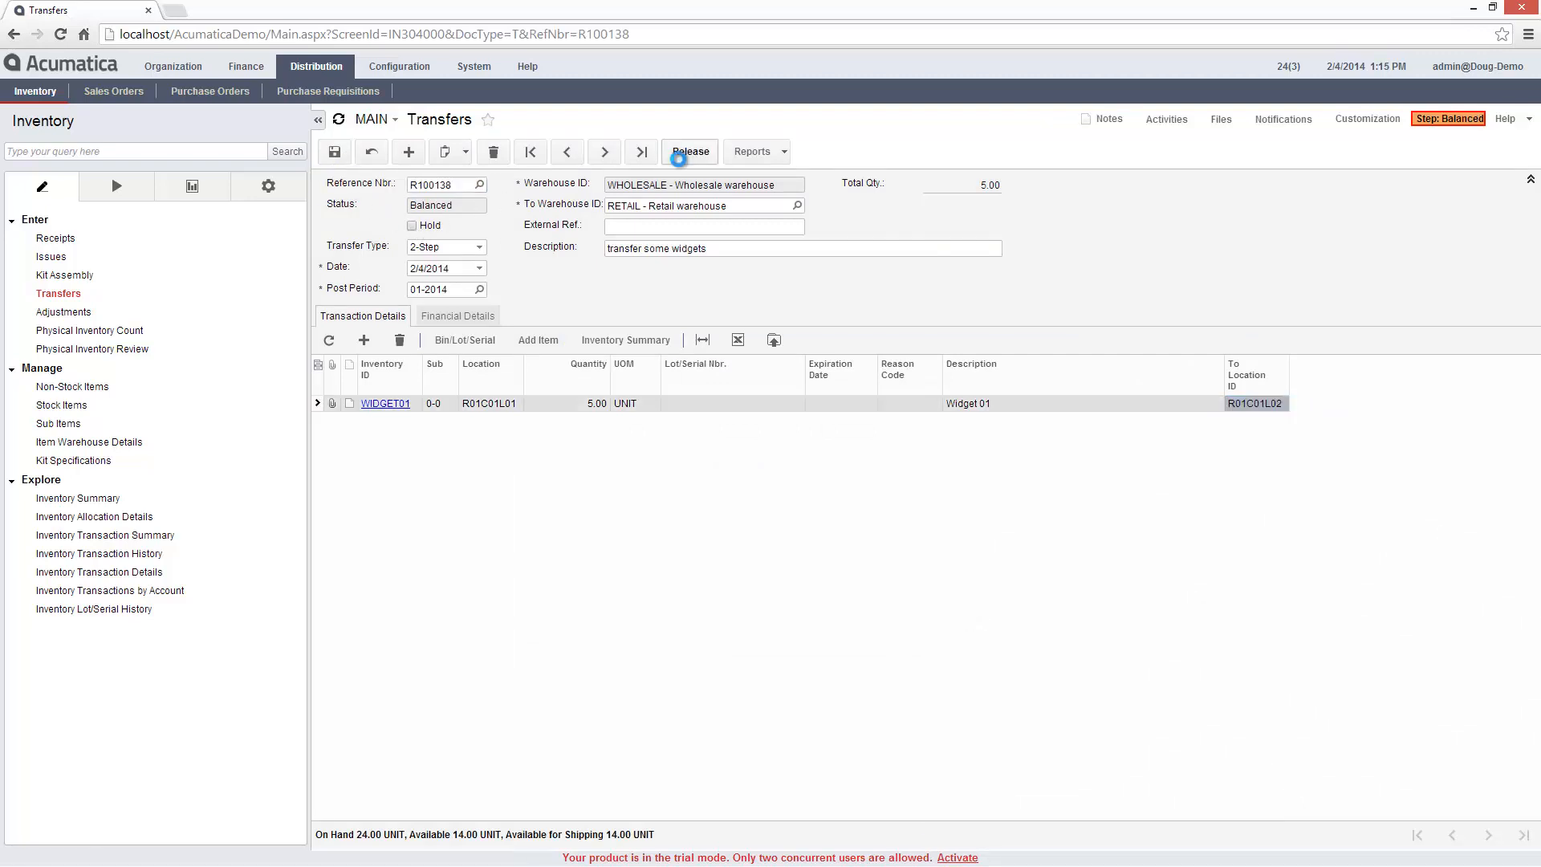
# Step: Release transfer R100138, generating journal batch 00004583
pyautogui.click(688, 152)
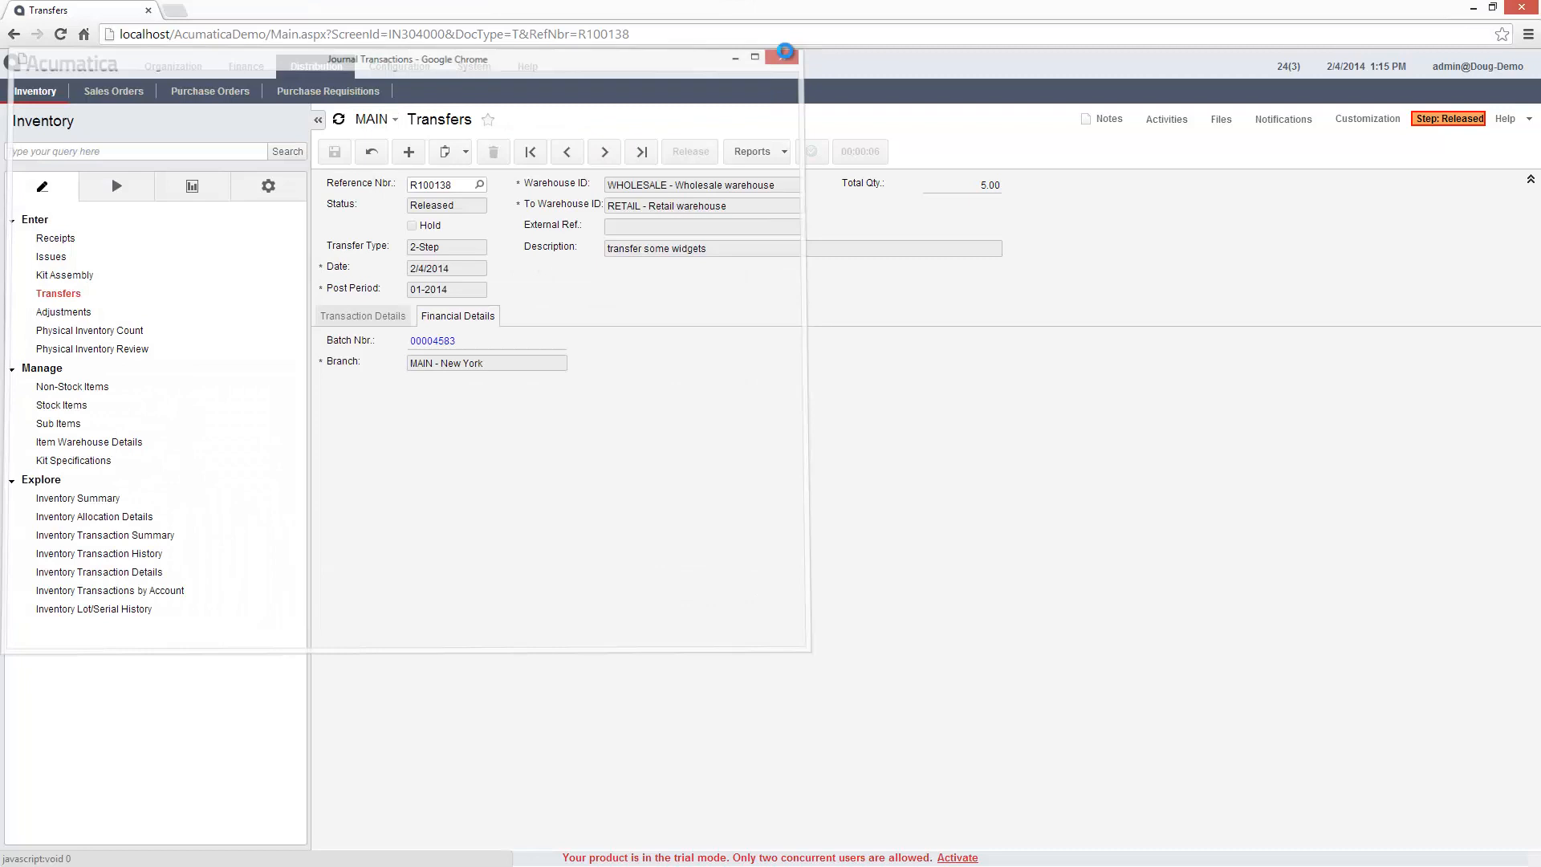
# Step: Create a receipt against transfer R100138 described 'receive widgets'
pyautogui.click(56, 238)
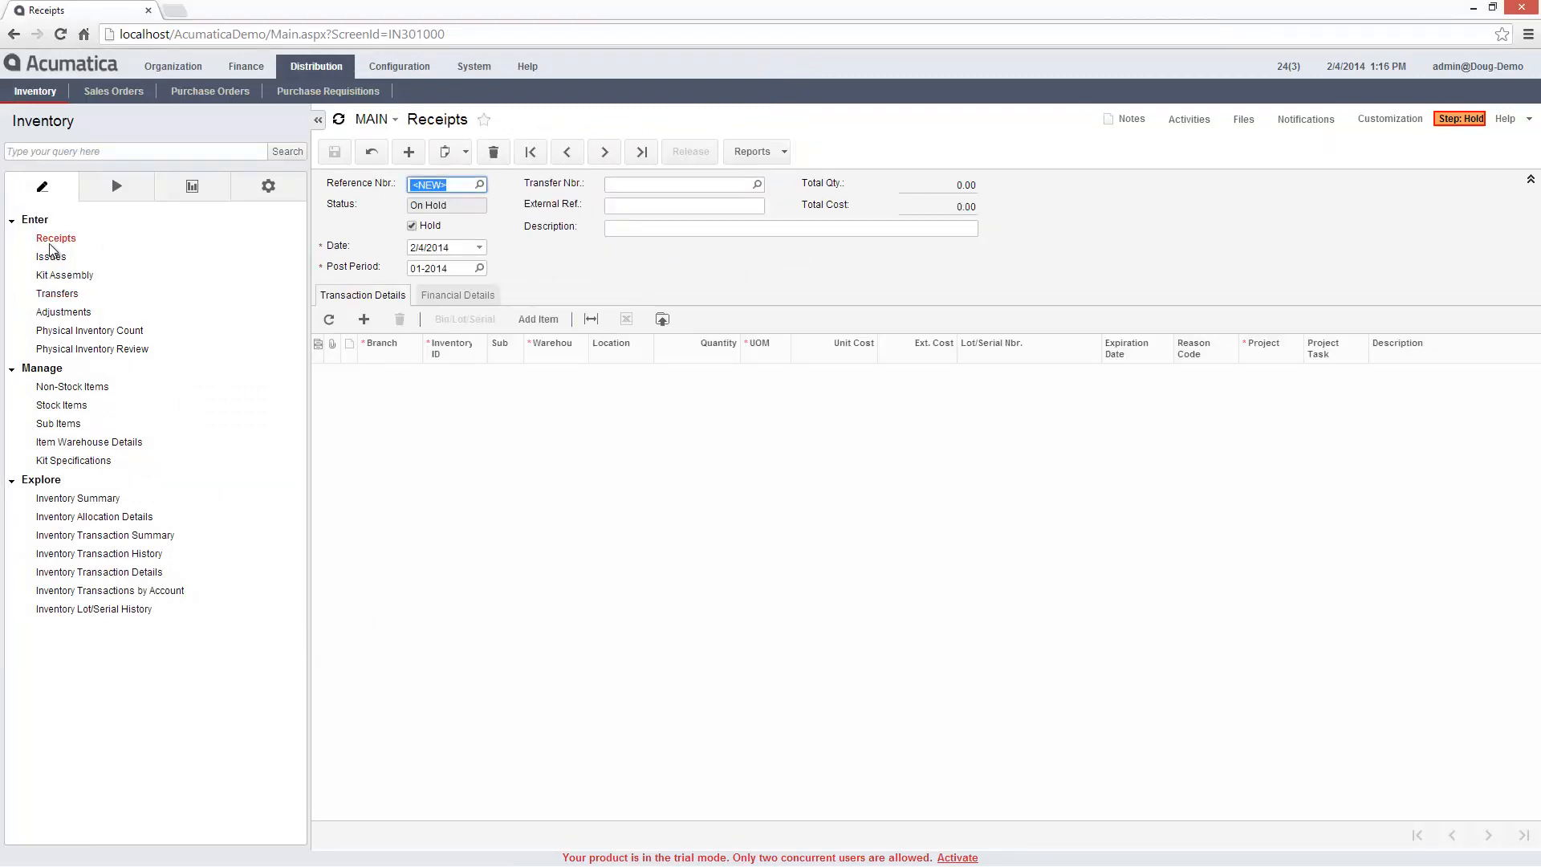
pyautogui.click(756, 183)
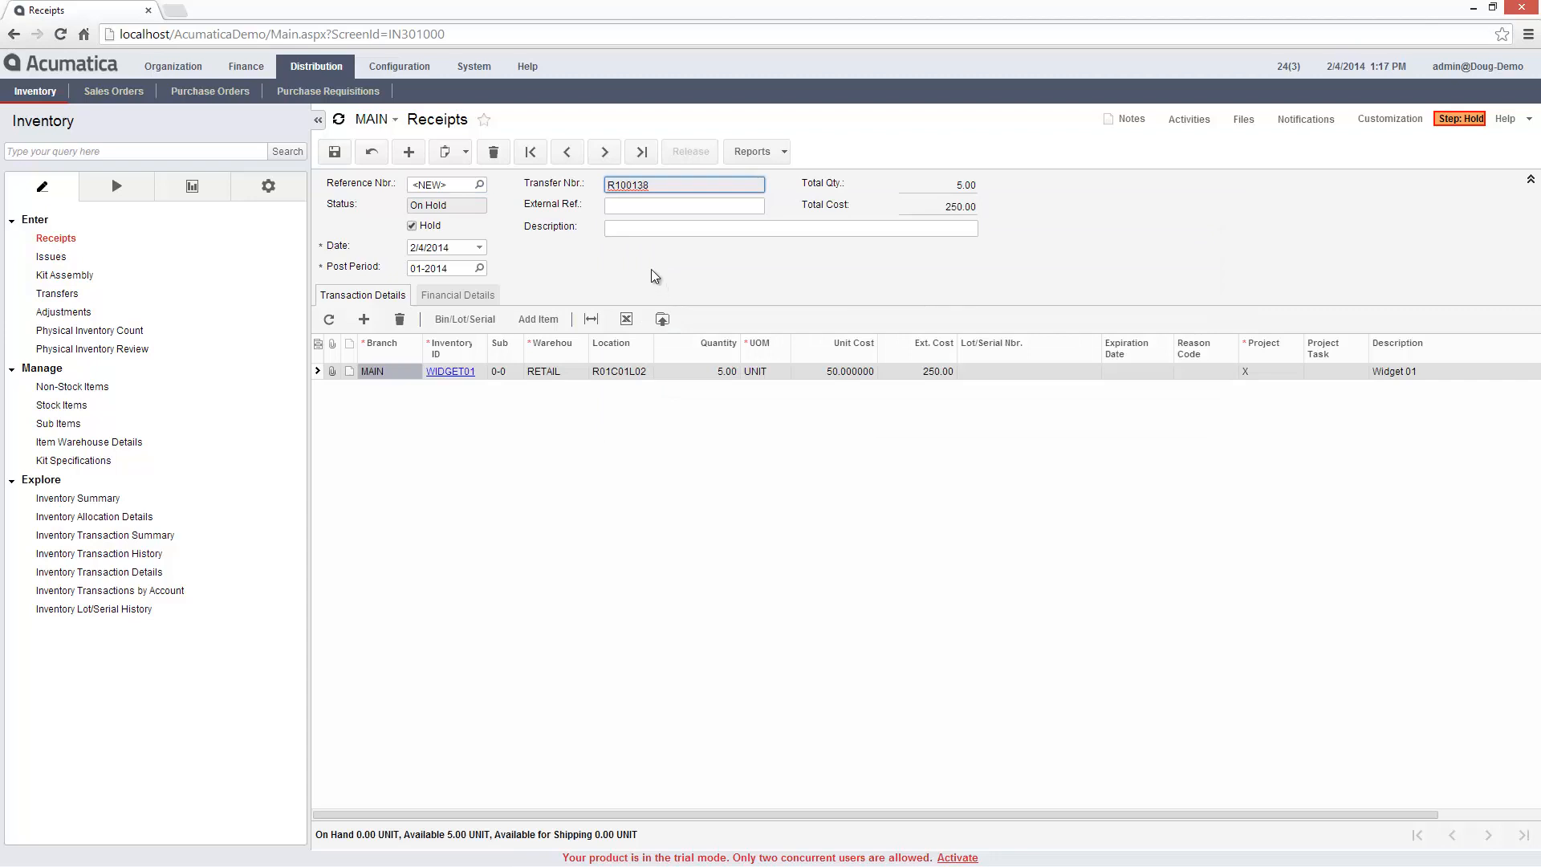
pyautogui.write('receive widgets')
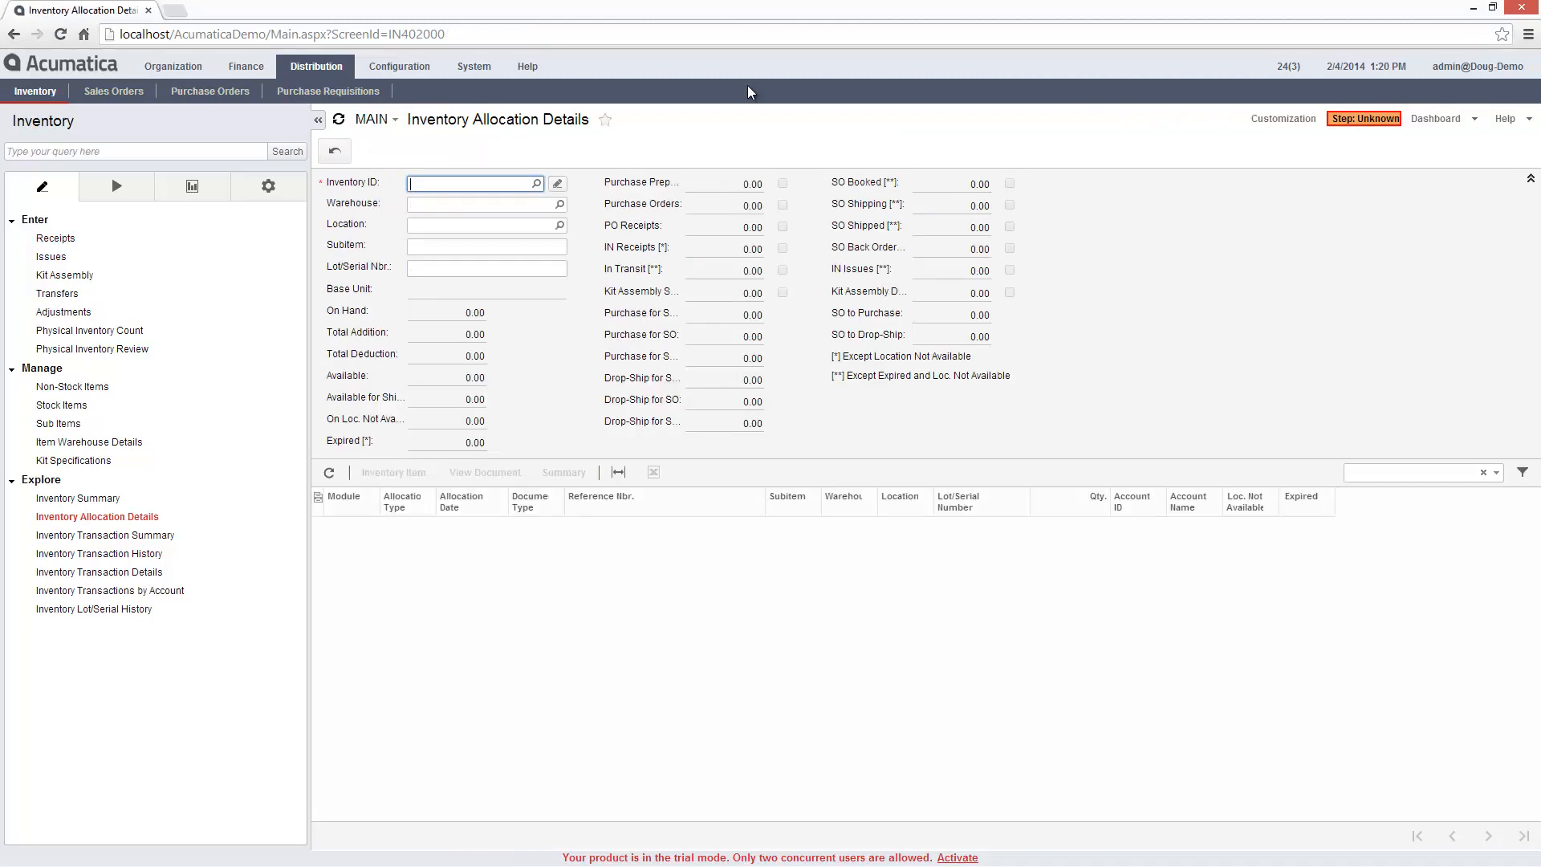
# Step: Filter allocation details to WIDGET01 in the RETAIL warehouse, showing 5 on hand and available
pyautogui.write('WIDGET01 - Widget 01')
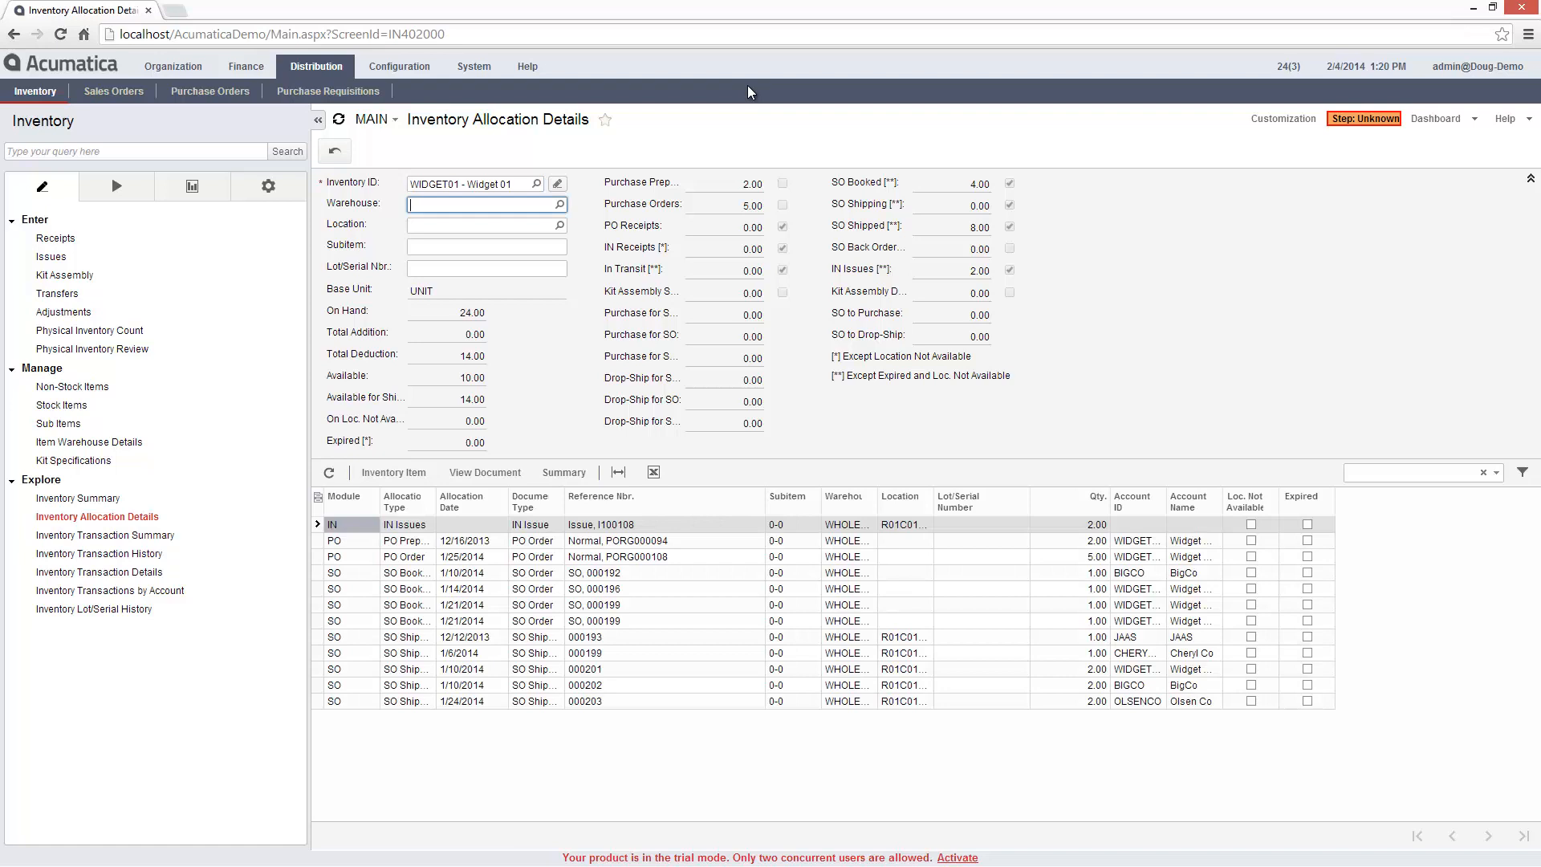
pyautogui.write('RETAIL')
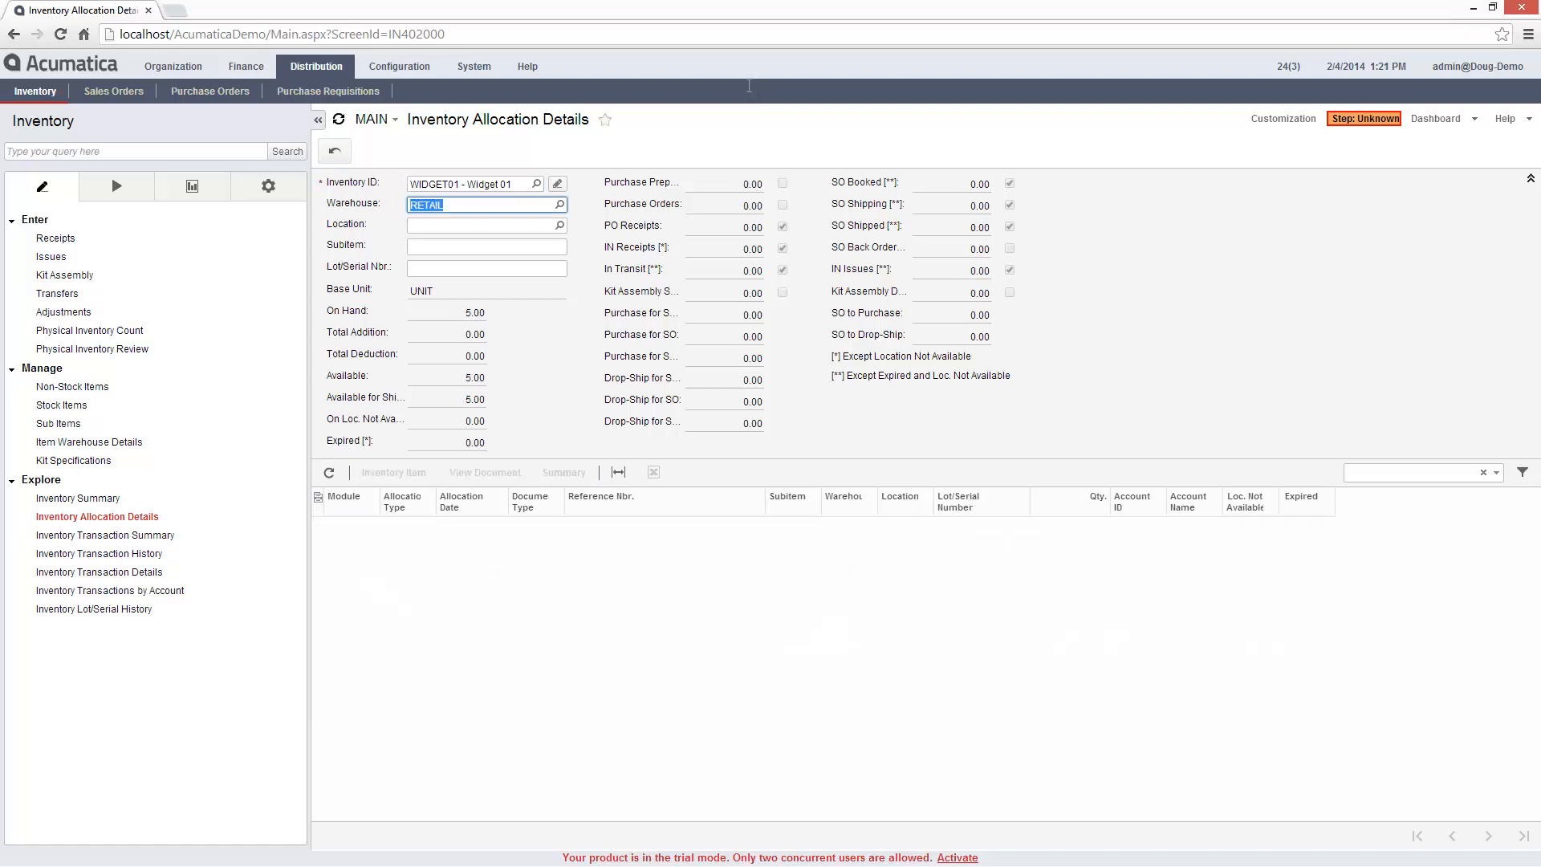